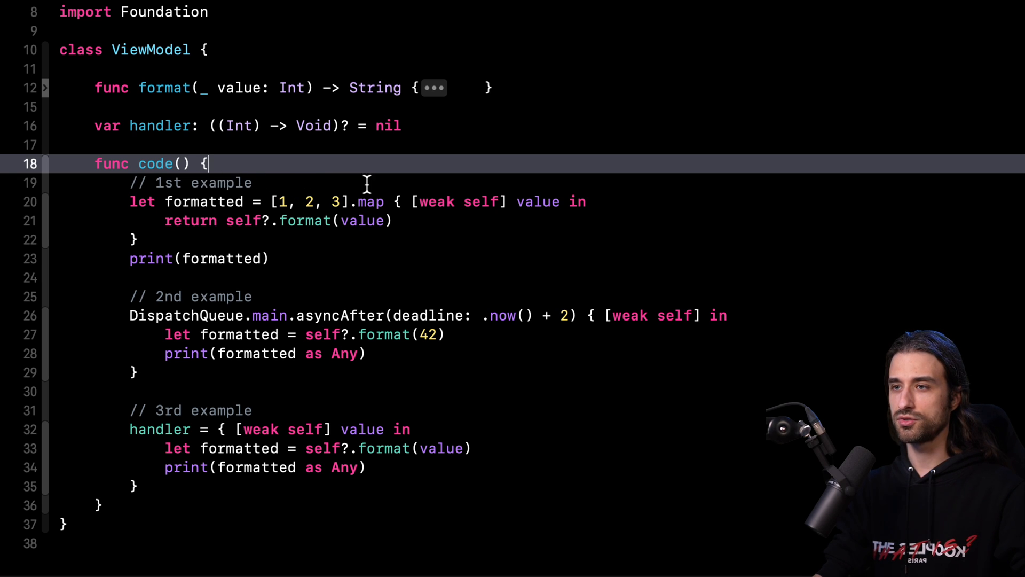
mouse_move(386, 198)
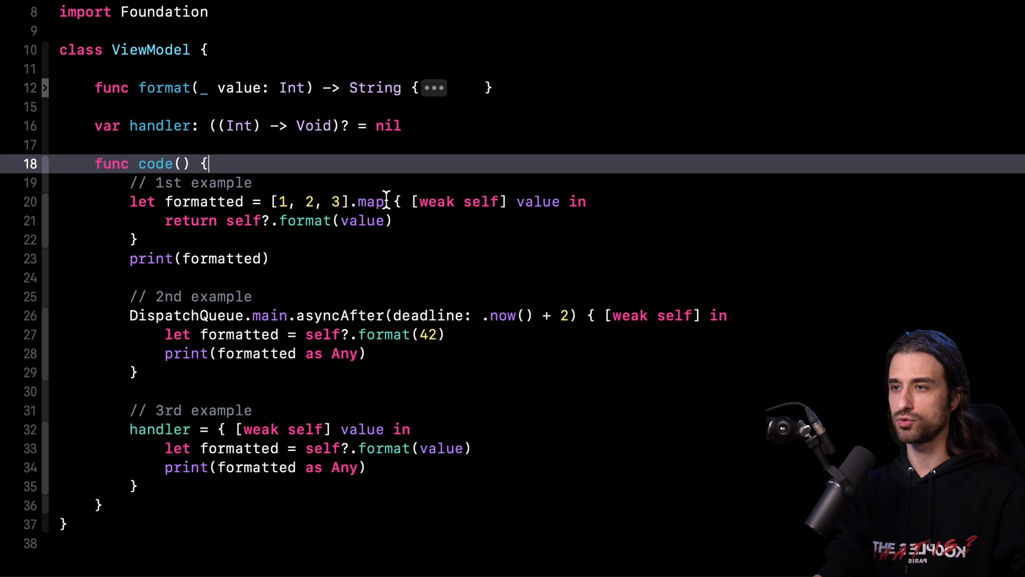
mouse_move(495, 298)
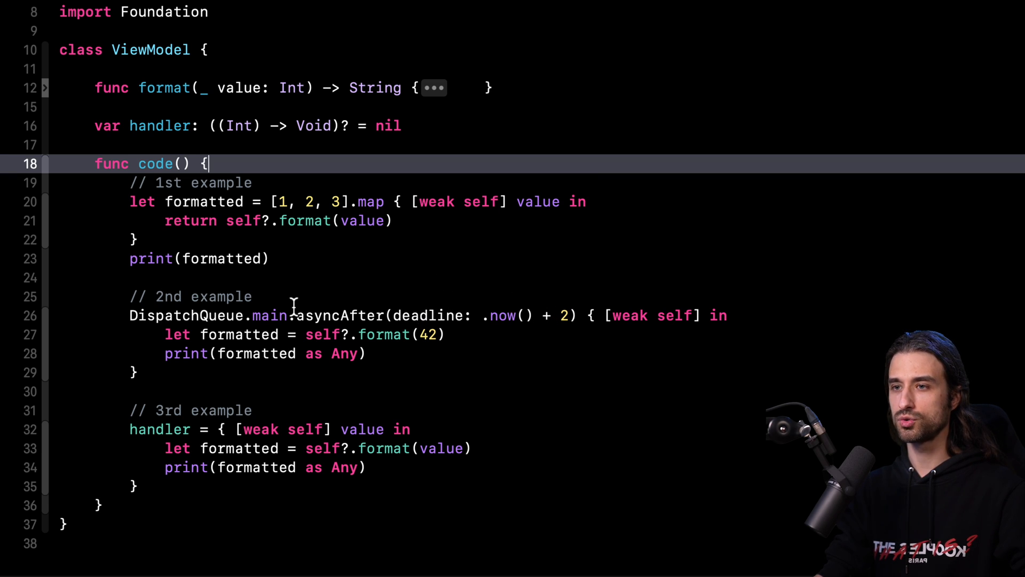
mouse_move(384, 305)
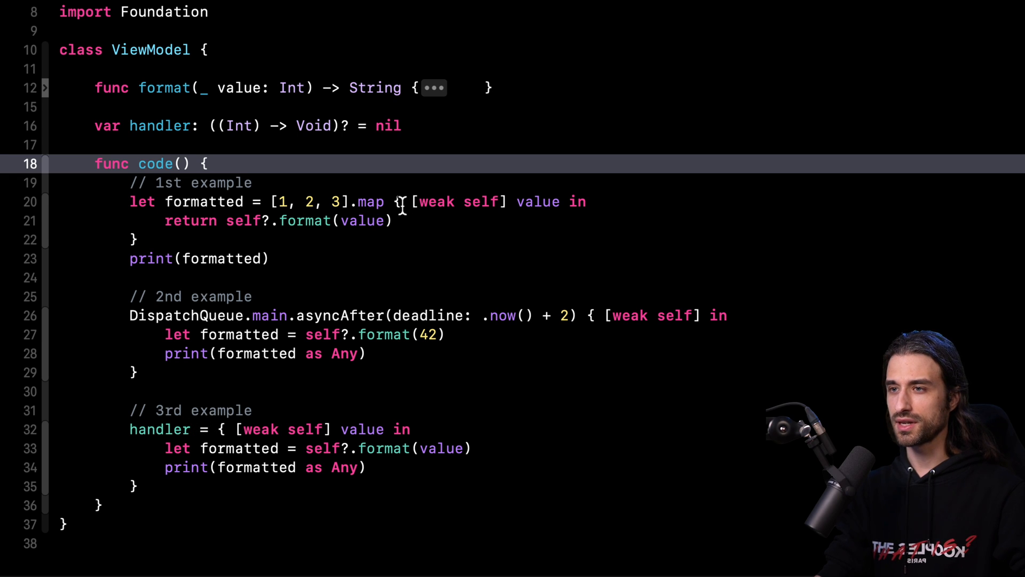
Jump to the standard library definition of map to inspect its transform closure.
click(207, 164)
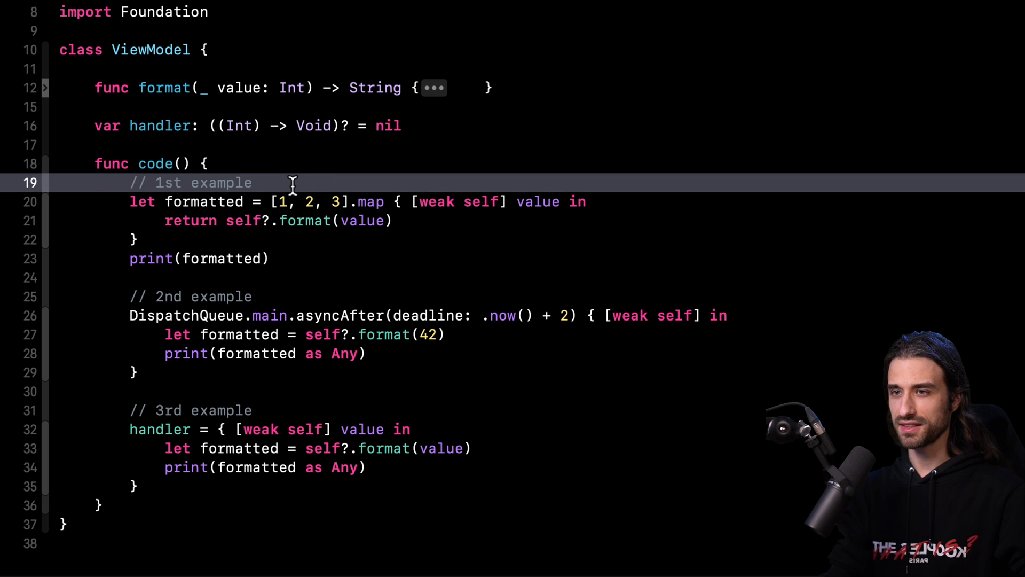
mouse_move(315, 208)
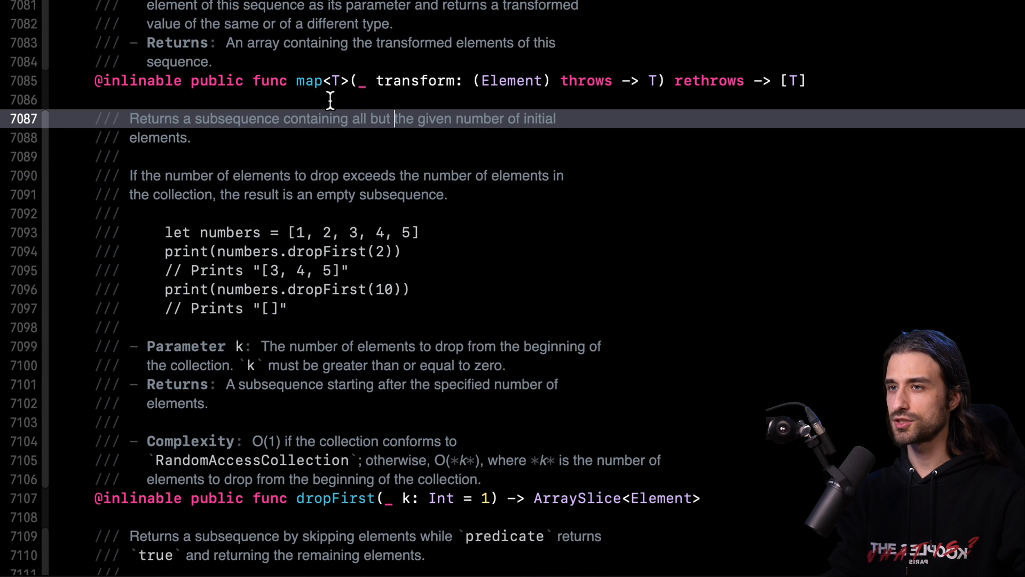
mouse_move(483, 96)
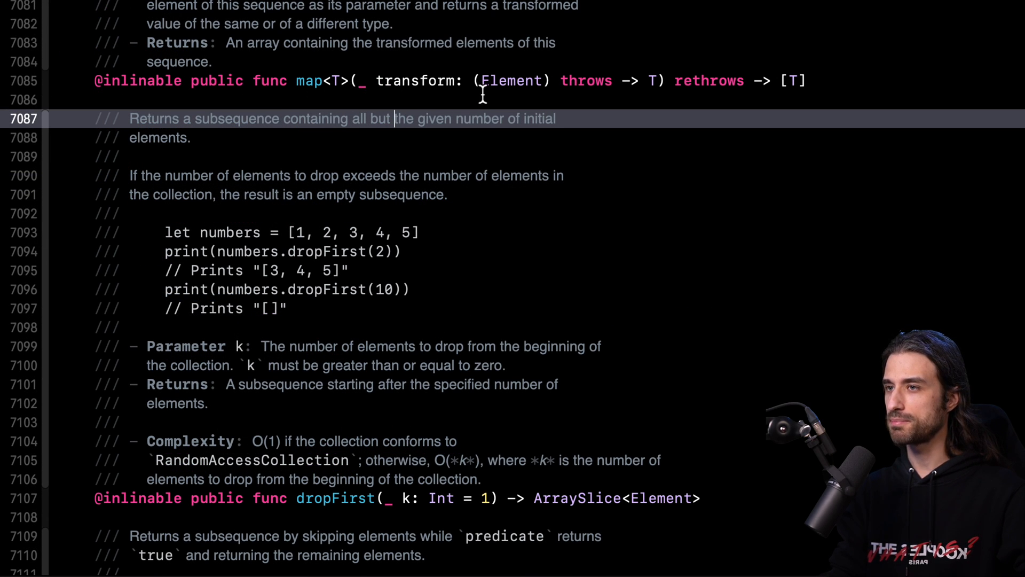
mouse_move(655, 95)
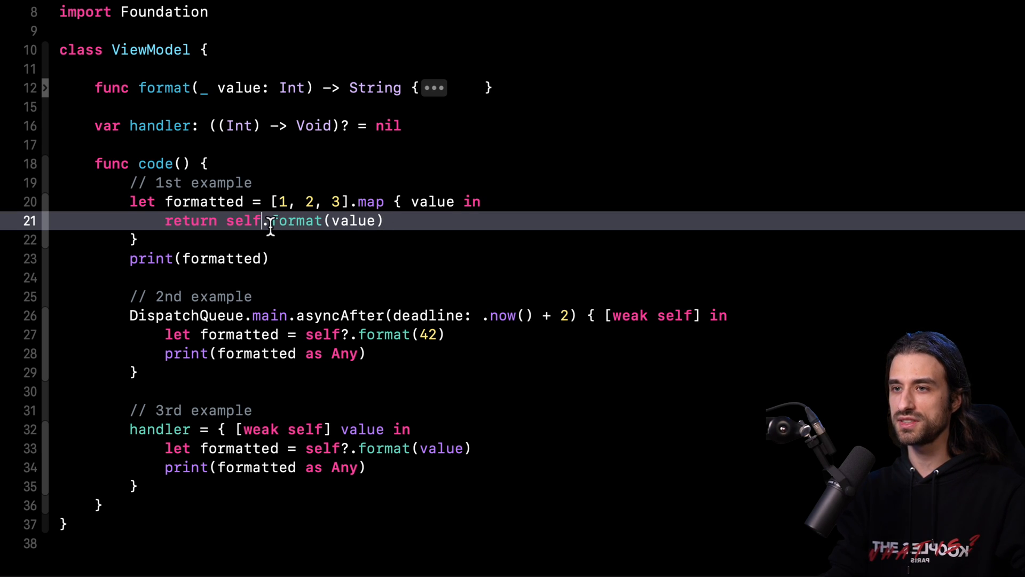
Remove self from the map closure's format call and comment 'no [weak self] is needed'.
key(Backspace)
text( -> no [)
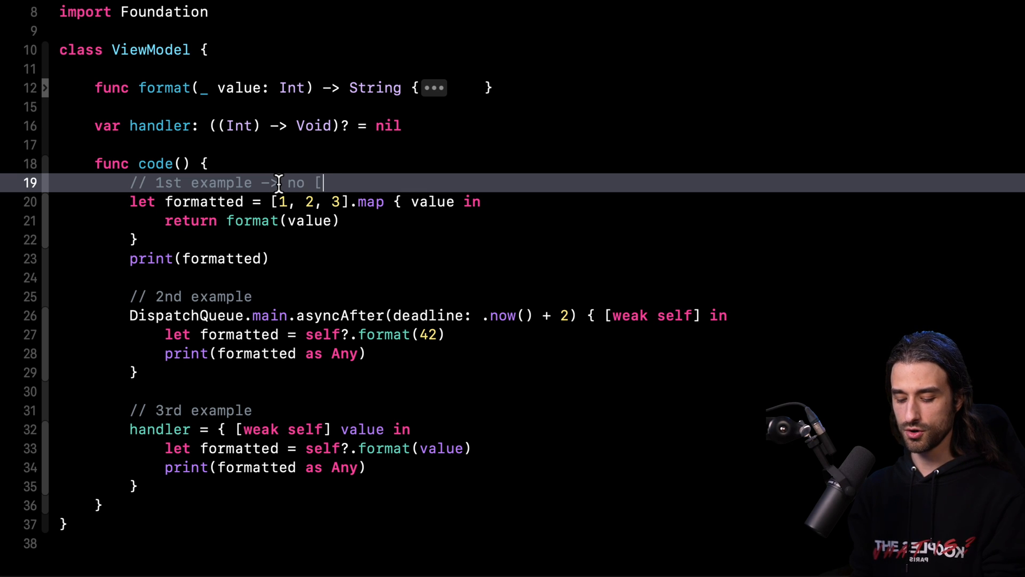
text(weak self] is needed)
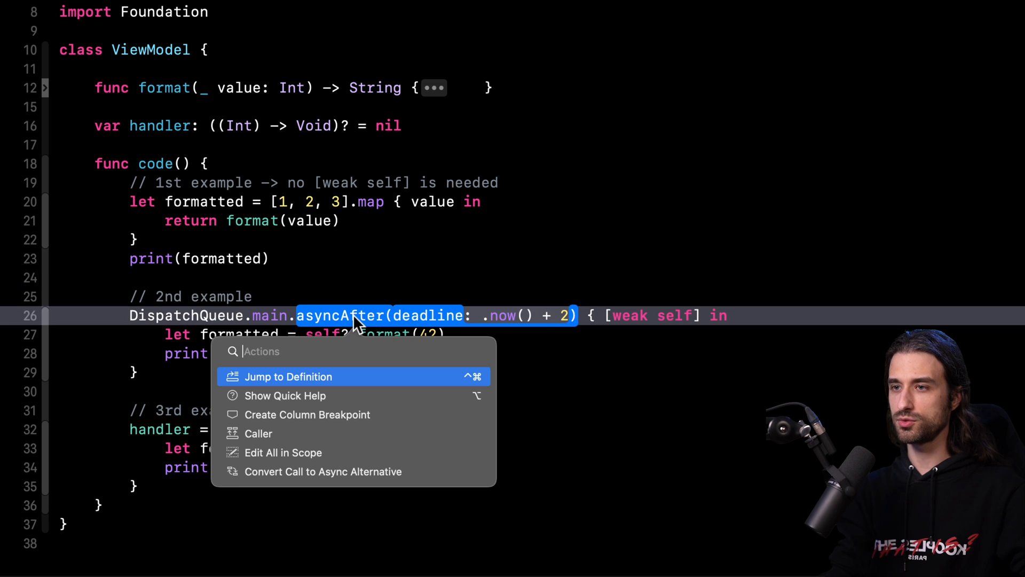
mouse_move(343, 385)
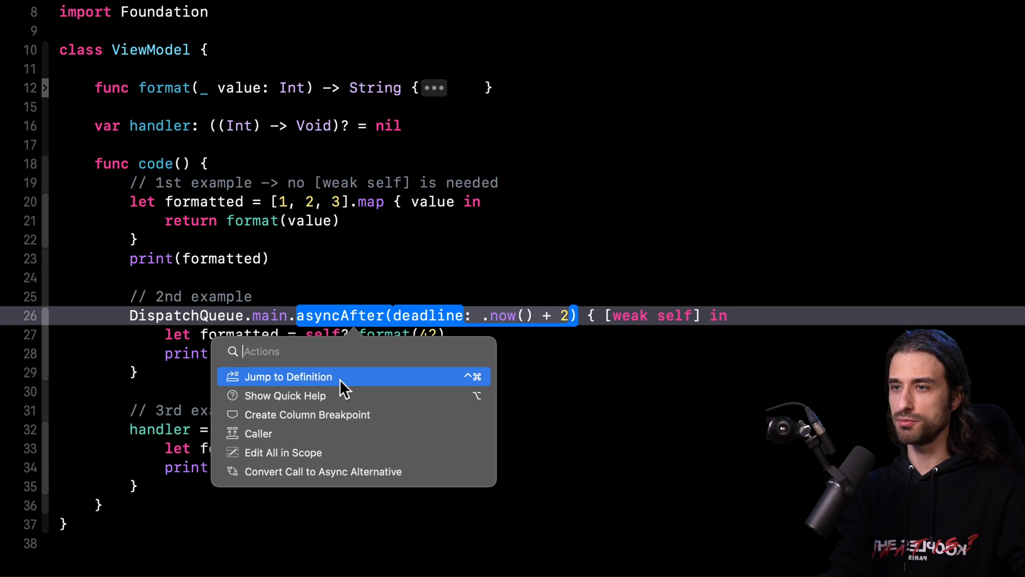
click(288, 376)
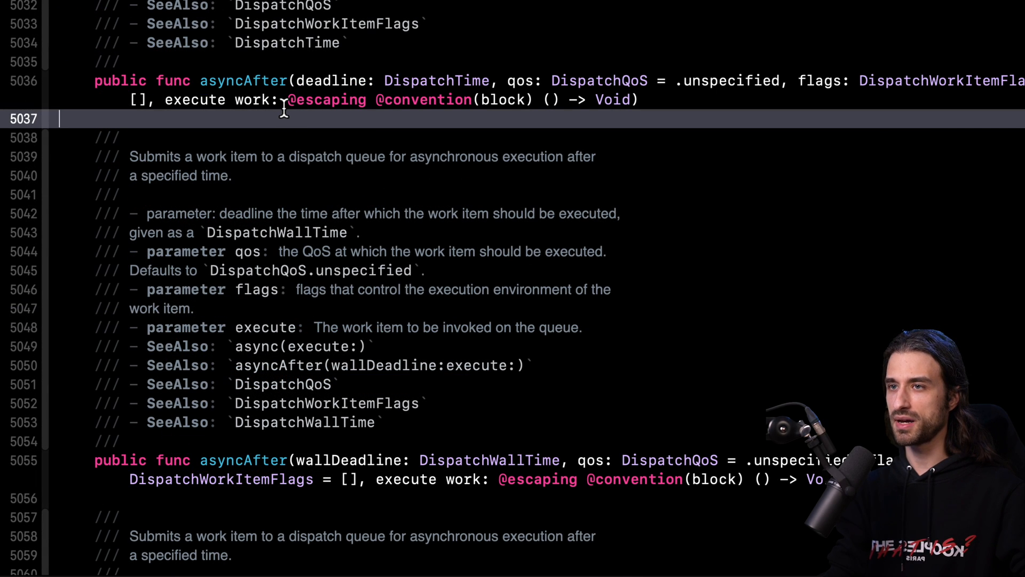
double_click(327, 99)
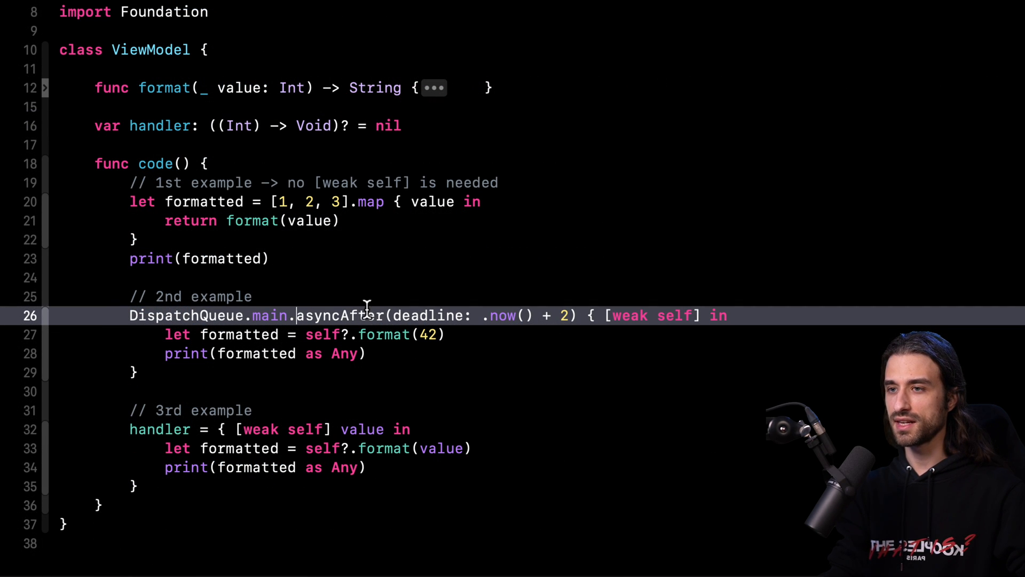
mouse_move(588, 311)
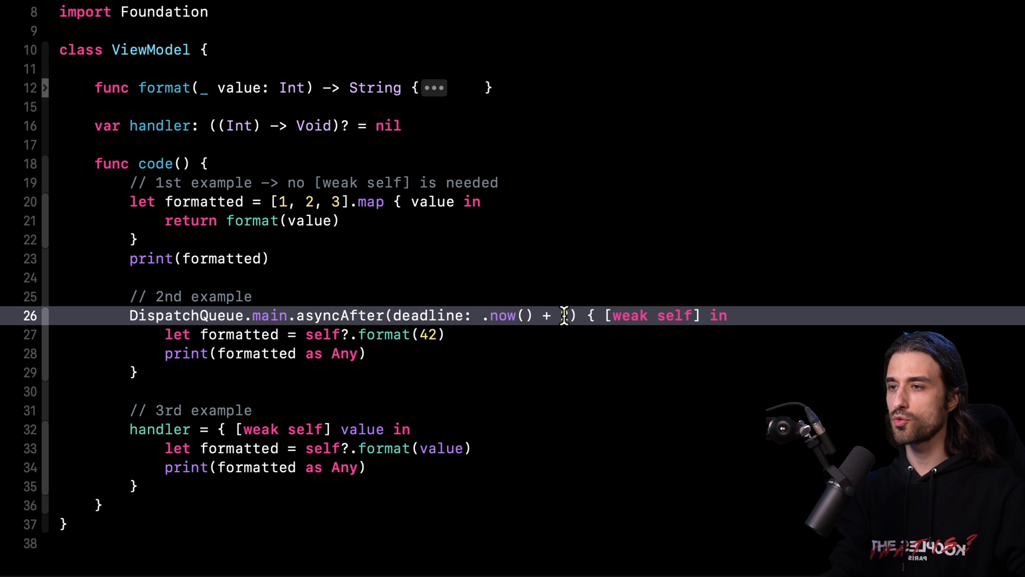
Edit the asyncAfter closure to drop [weak self] and call self.format(42) strongly.
text(2)
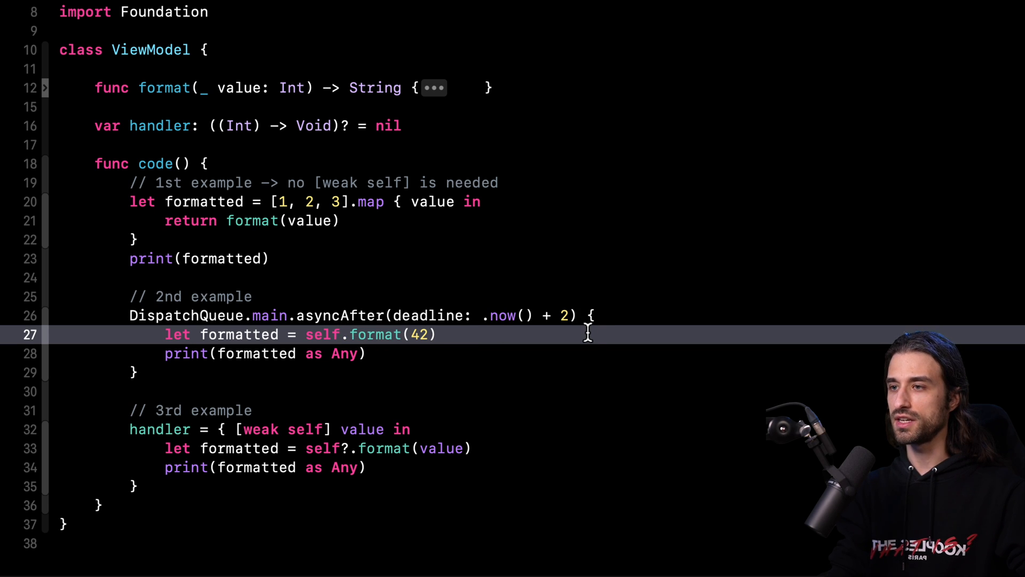
mouse_move(512, 335)
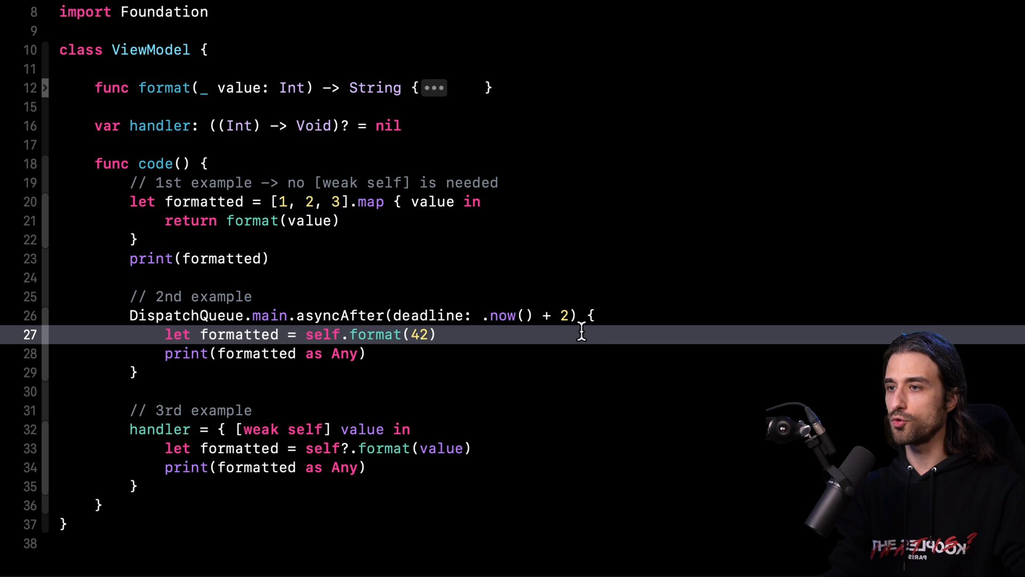
Type '[weak self] in' back into the second example's asyncAfter closure.
text([weak self] in)
text(?)
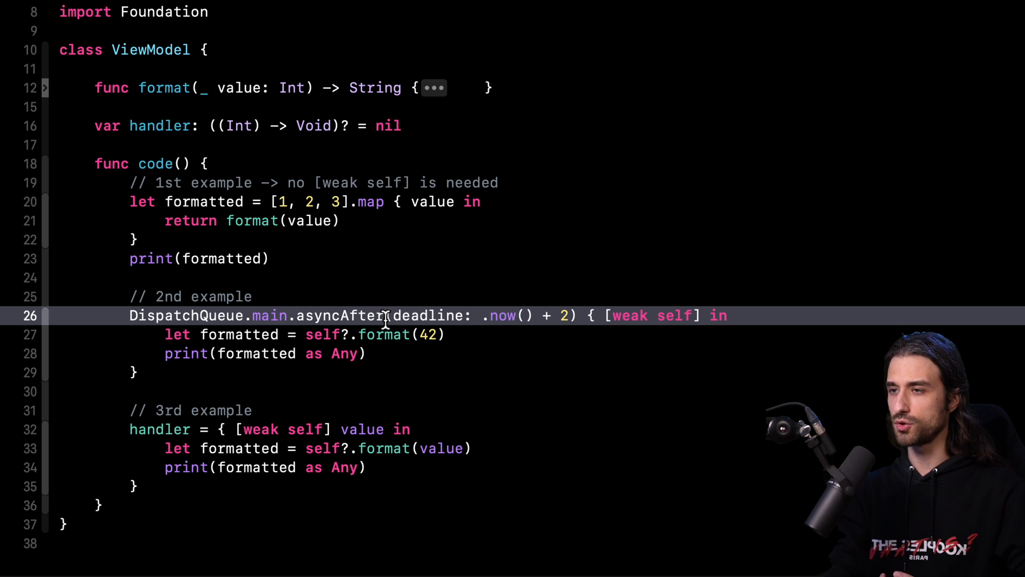
mouse_move(594, 315)
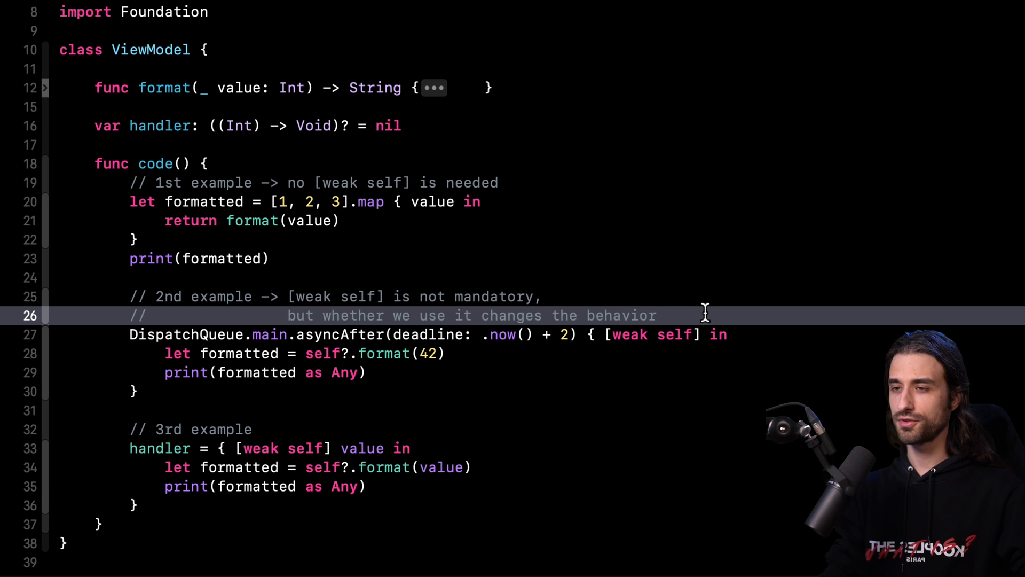
mouse_move(390, 325)
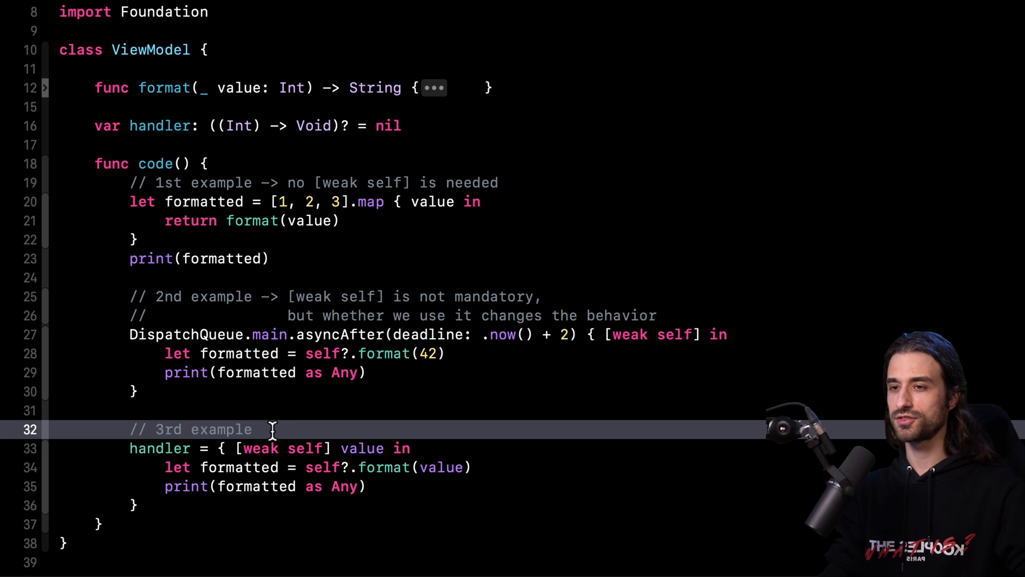
mouse_move(259, 433)
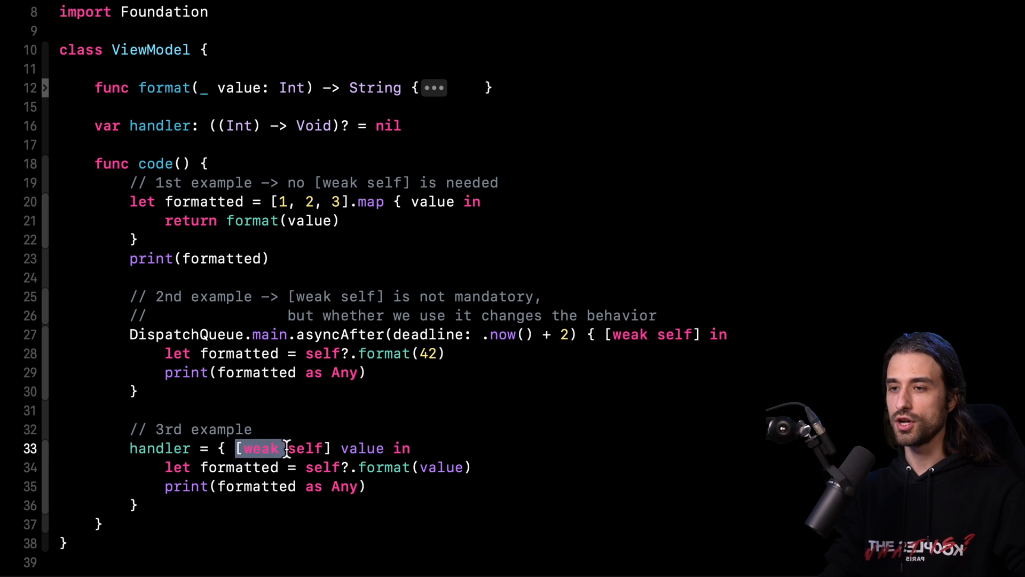
drag(281, 448, 330, 448)
text( -> [weak self] is needed)
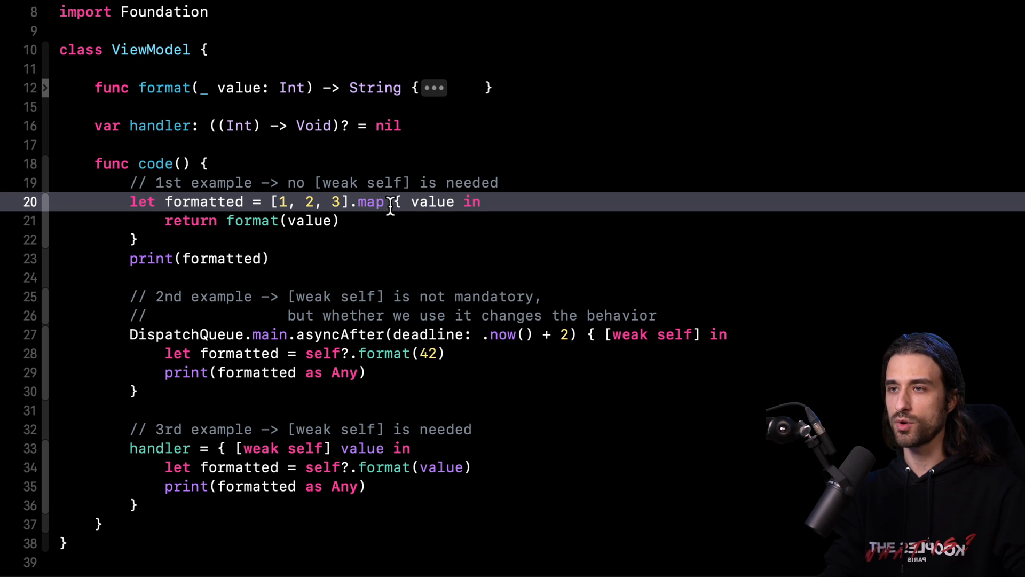
mouse_move(227, 220)
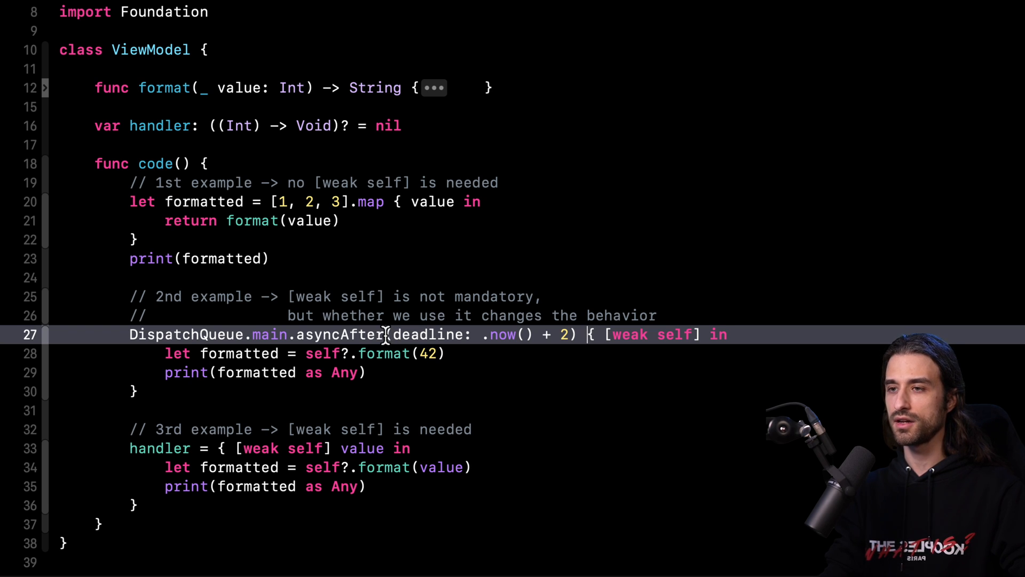
mouse_move(582, 335)
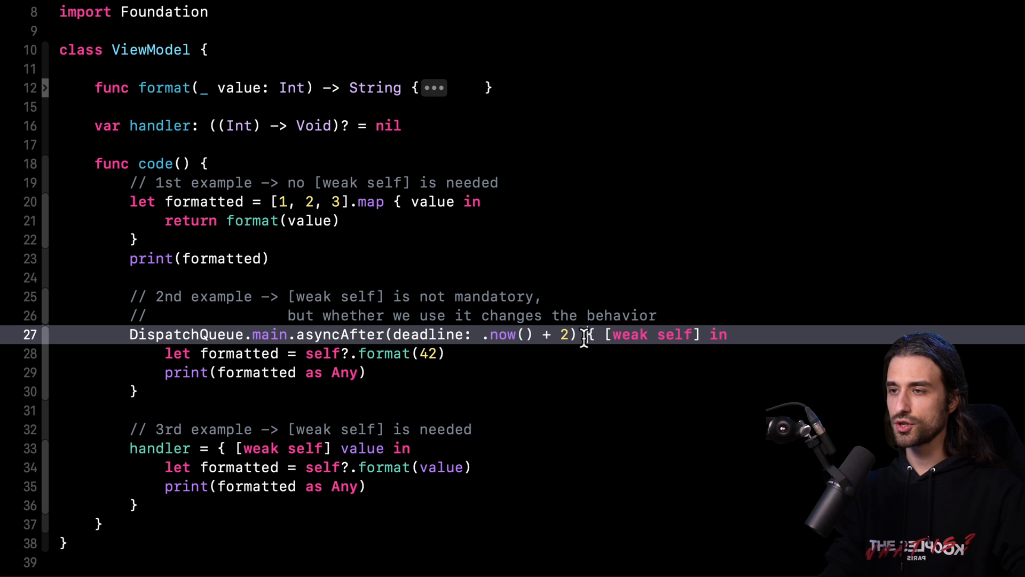